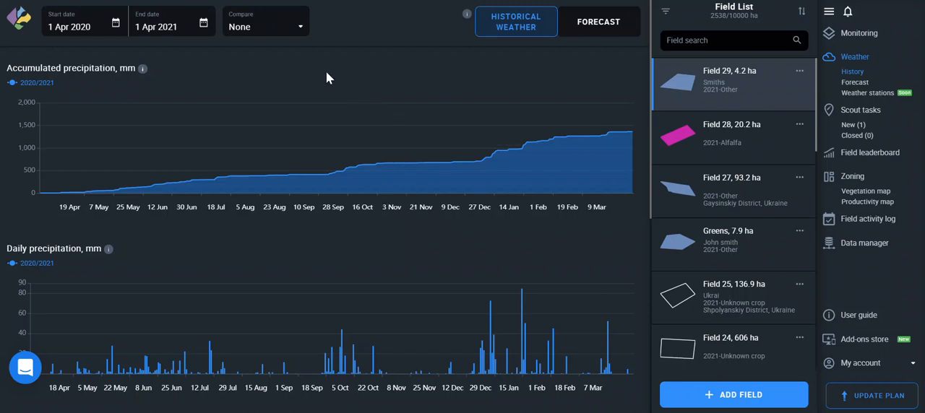
mouse_move(293, 52)
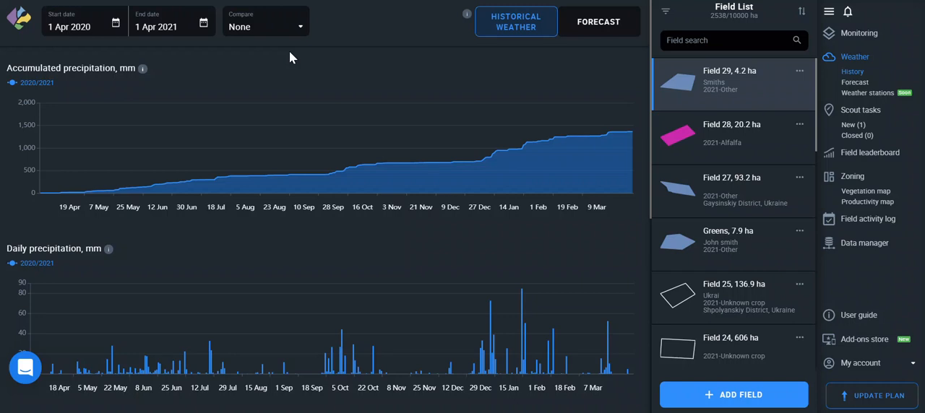
mouse_move(289, 56)
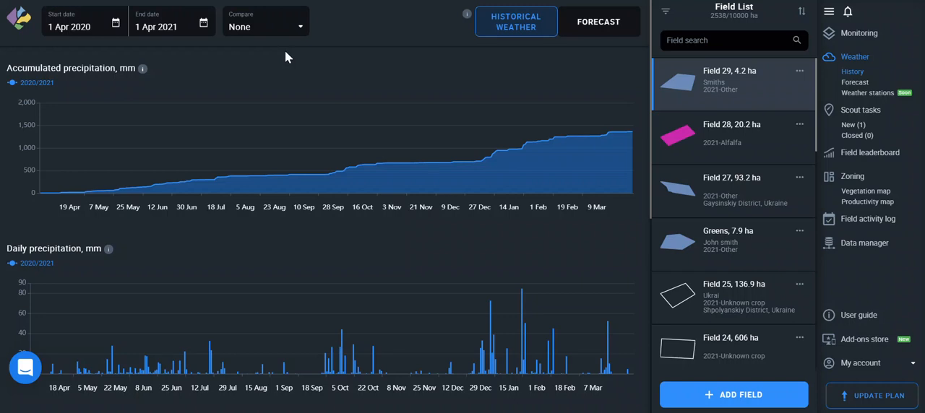
mouse_move(271, 27)
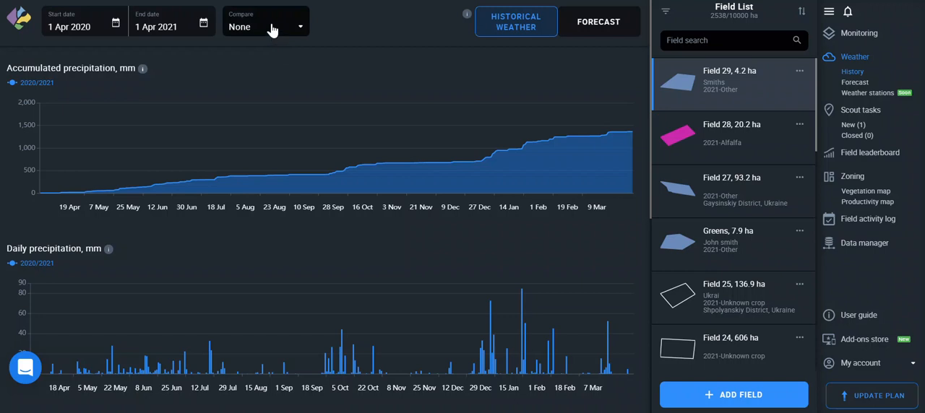
Step: Compare with the 5 Years average, keeping the 1 Apr 2020–1 Apr 2021 date range
click(265, 27)
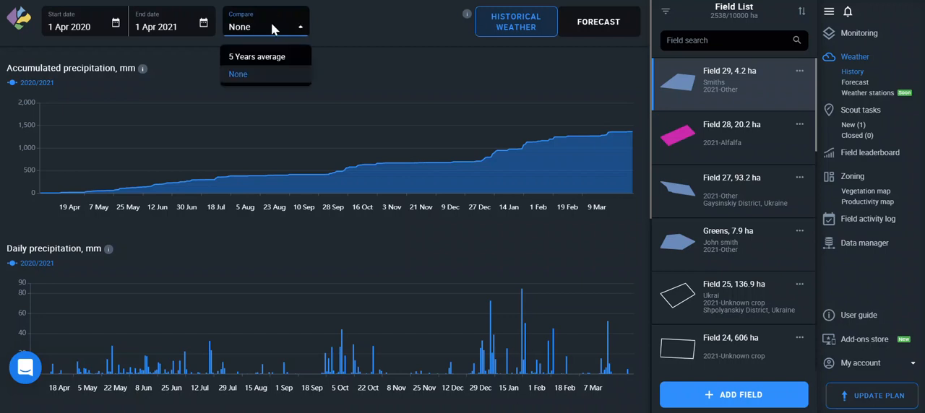
mouse_move(258, 56)
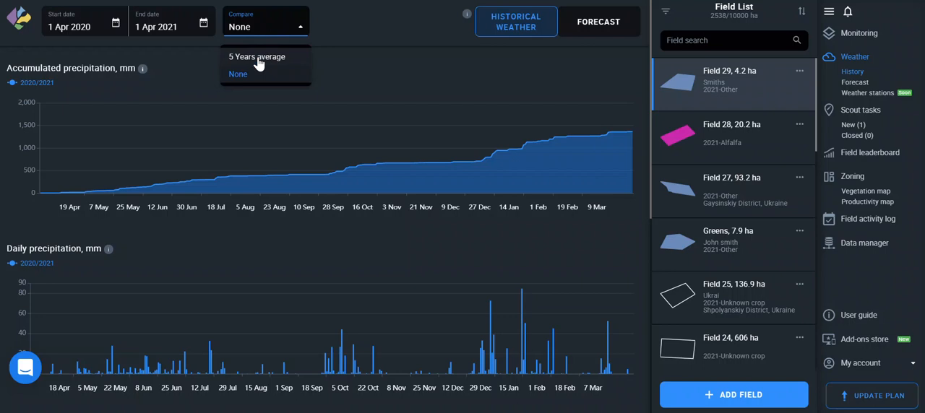
click(256, 56)
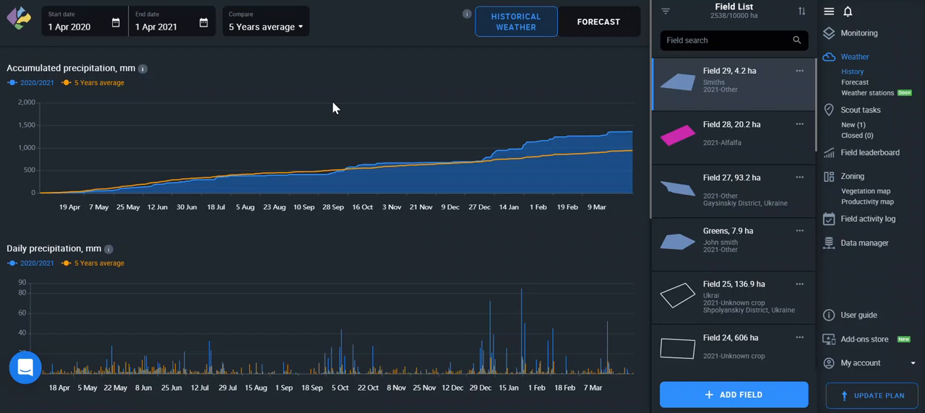
mouse_move(281, 91)
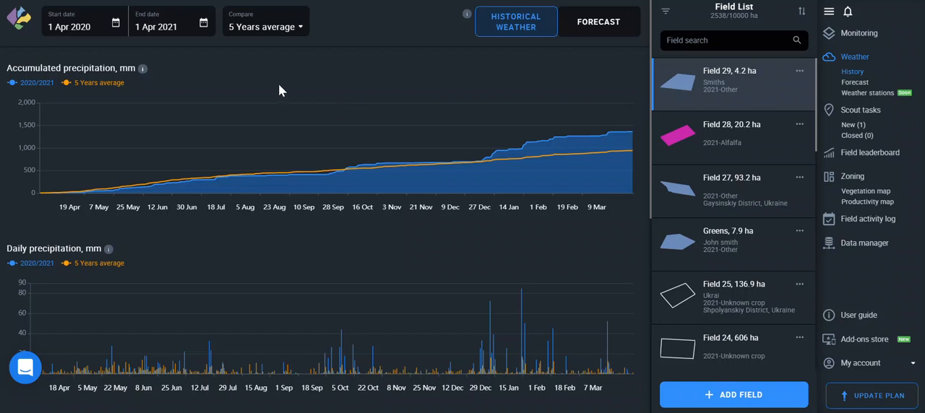
click(85, 26)
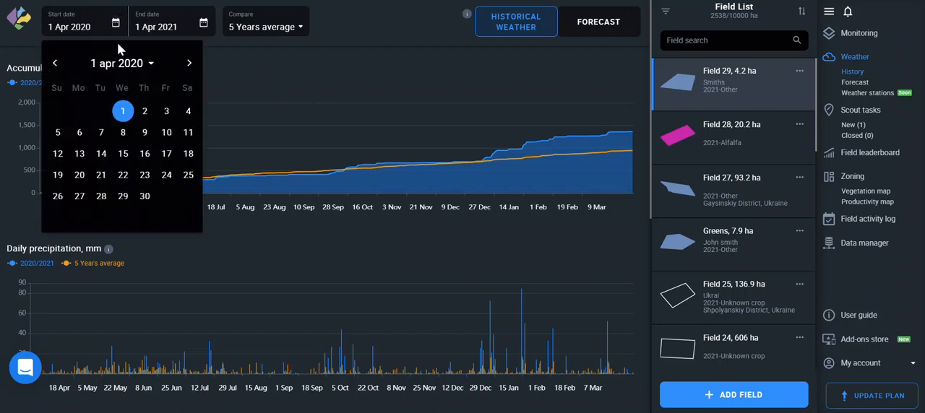
click(115, 63)
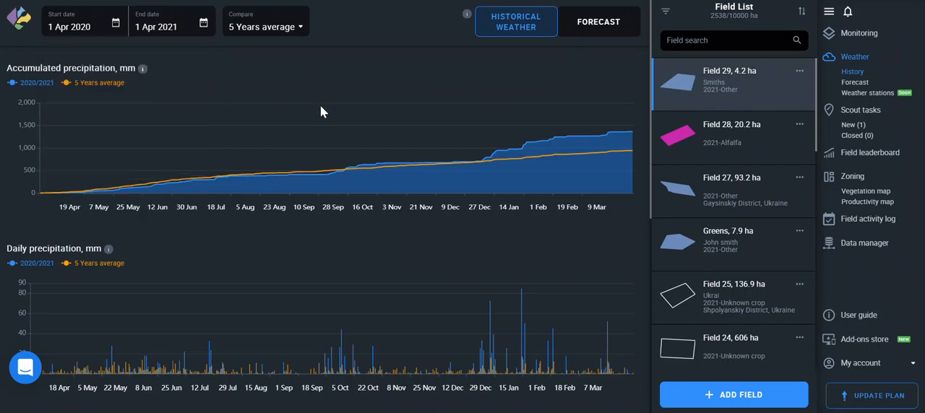
mouse_move(336, 171)
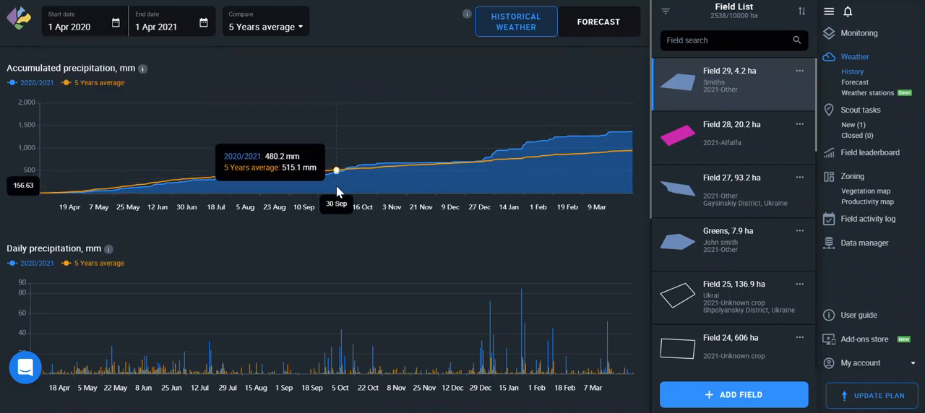
mouse_move(339, 202)
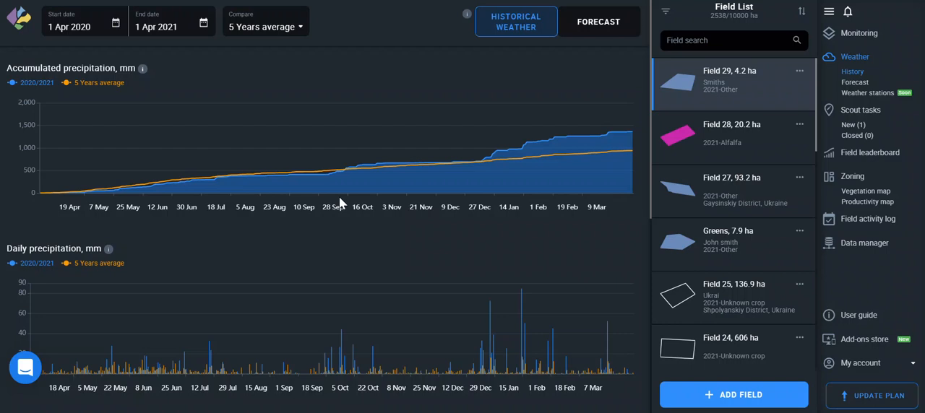
Step: Scroll past Daily precipitation down to the Daily temperatures chart
scroll(down, 3)
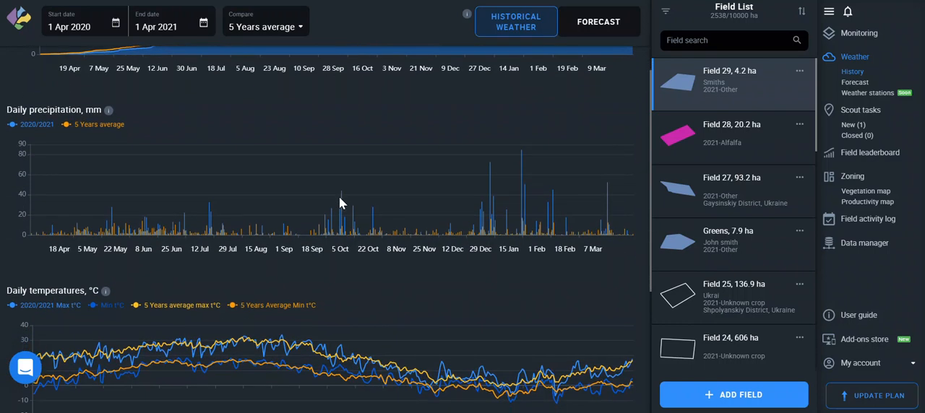
scroll(down, 3)
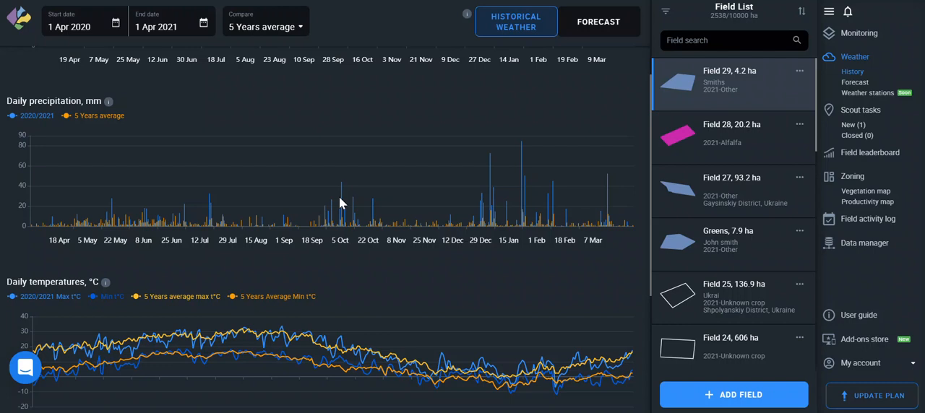
scroll(down, 3)
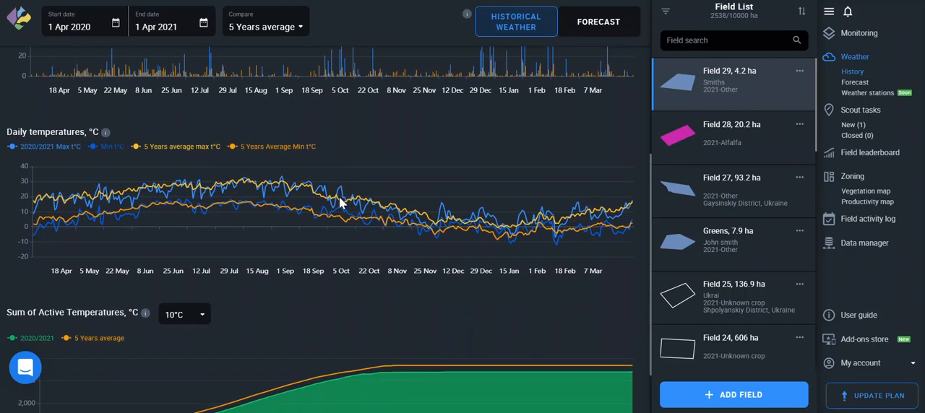
Step: Scroll until the Sum of Active Temperatures curve (3153.1 °C vs 3387.5 °C) shows
scroll(down, 3)
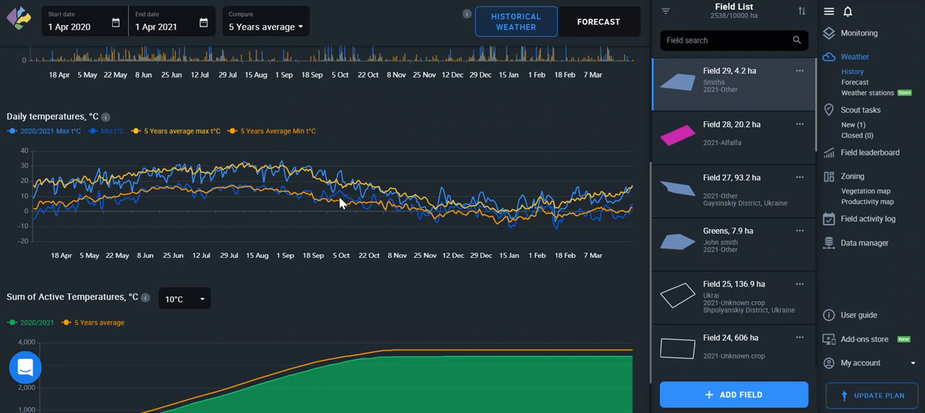
scroll(down, 3)
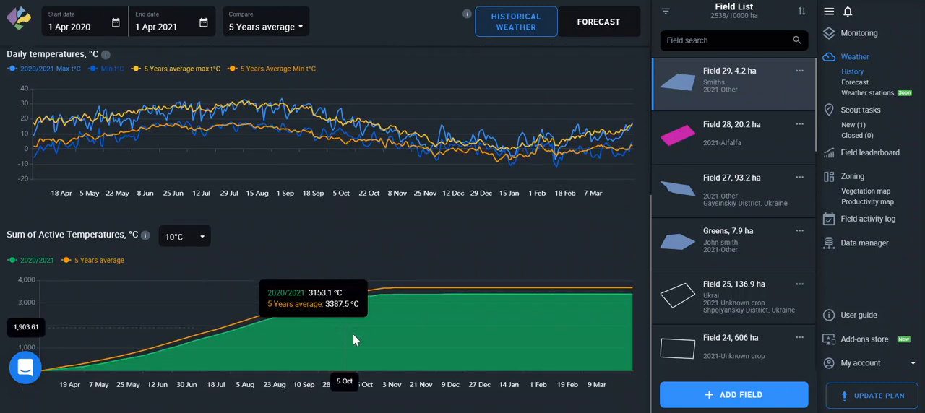
mouse_move(383, 355)
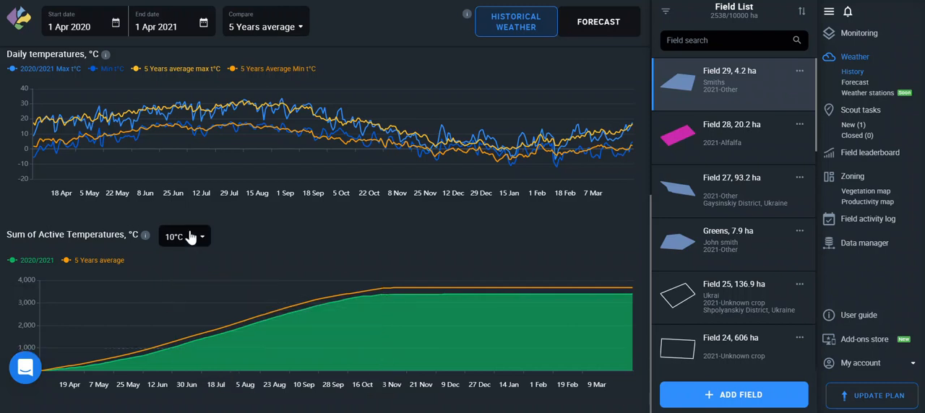
Step: Open the 10°C threshold dropdown to list 10°C, 5°C and 0°C
click(184, 236)
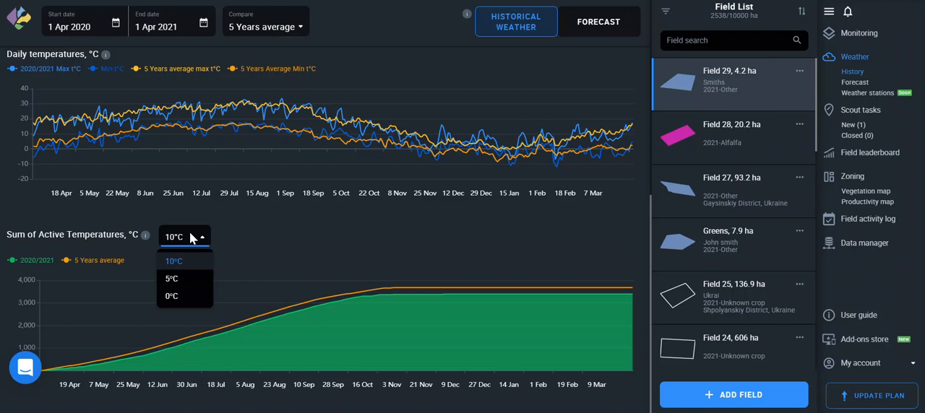
mouse_move(172, 279)
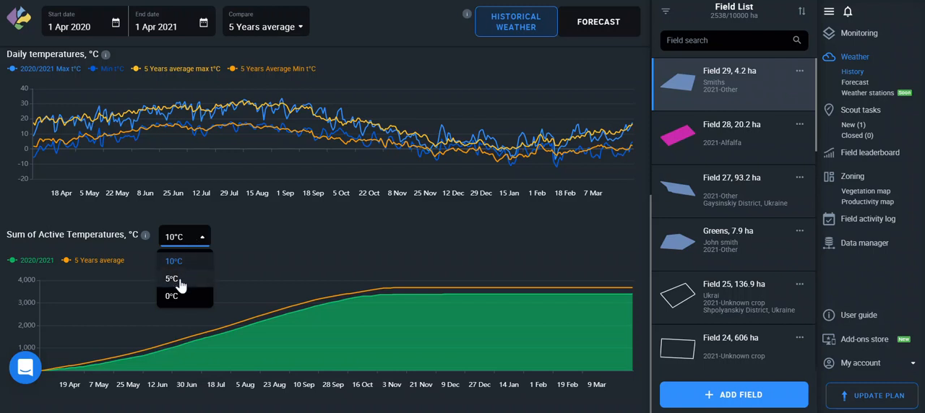
mouse_move(196, 282)
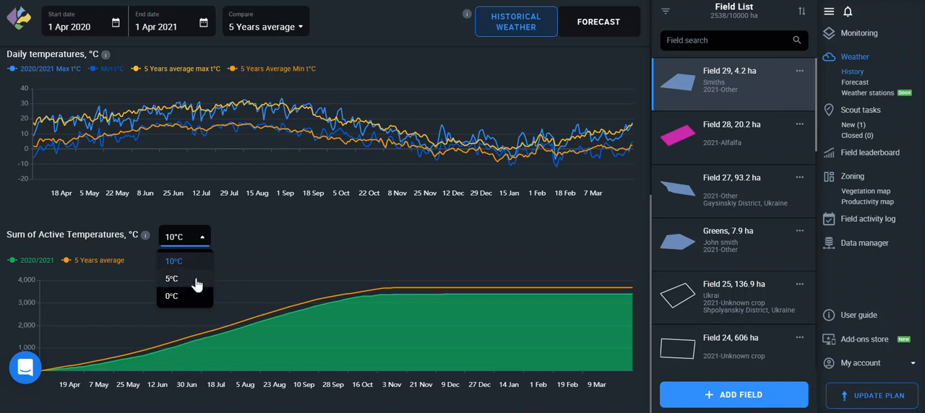
mouse_move(313, 237)
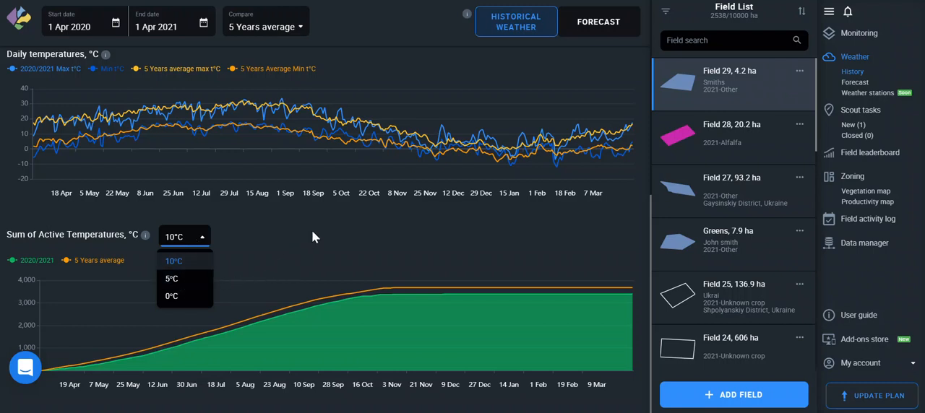